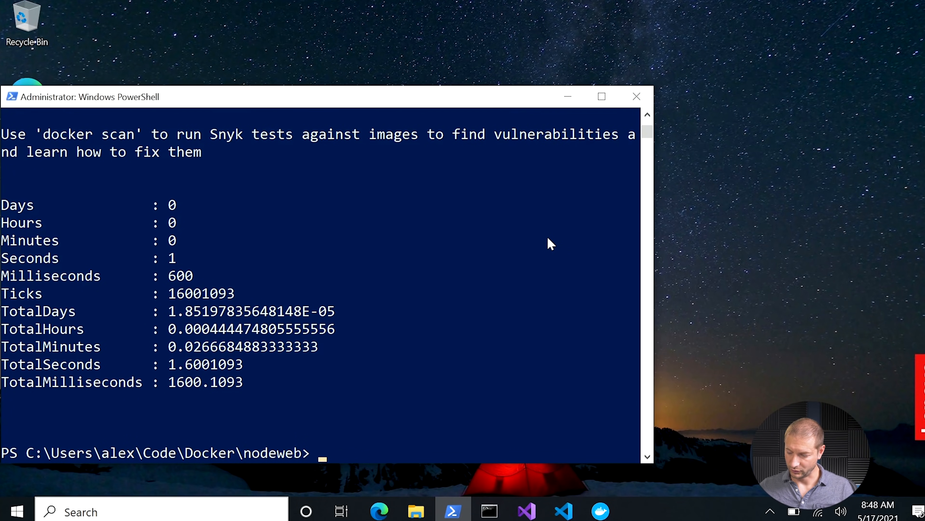
pyautogui.write('Measure-Command { docker build . -t node-web-app }')
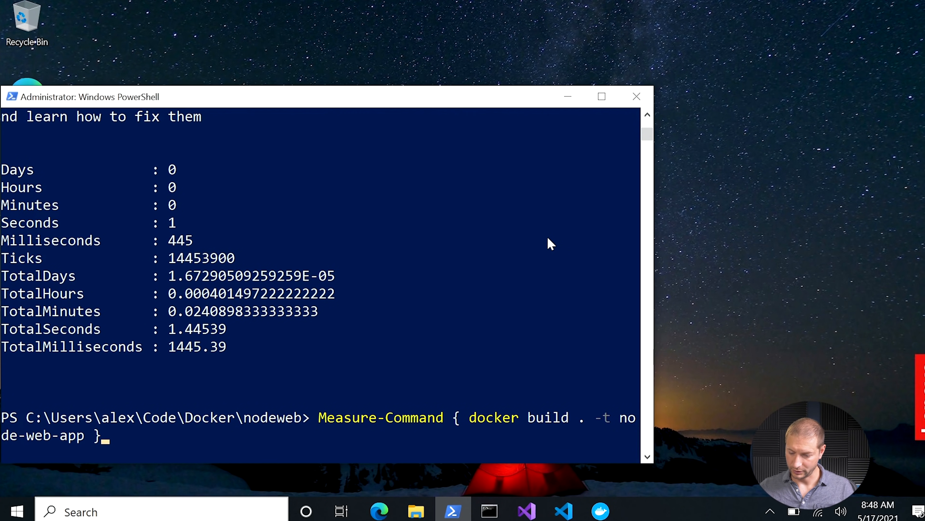